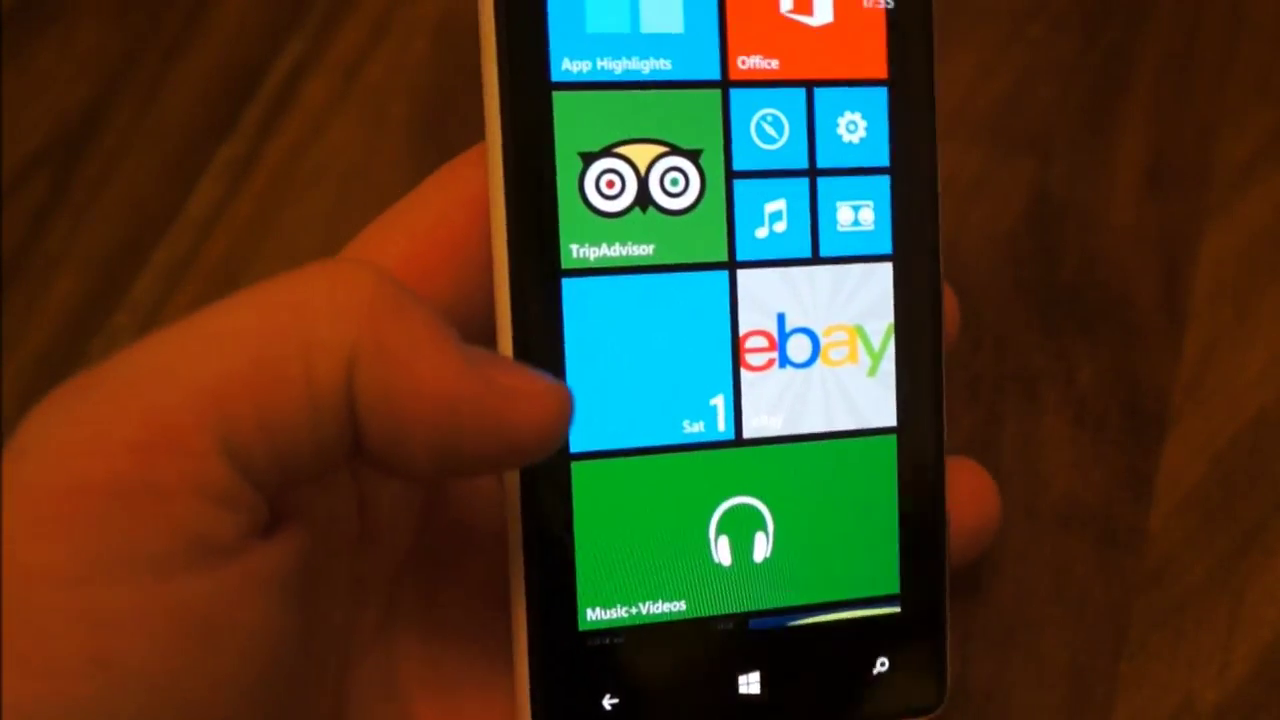
{"action": "scroll", "scroll_direction": "down", "scroll_amount": 3}
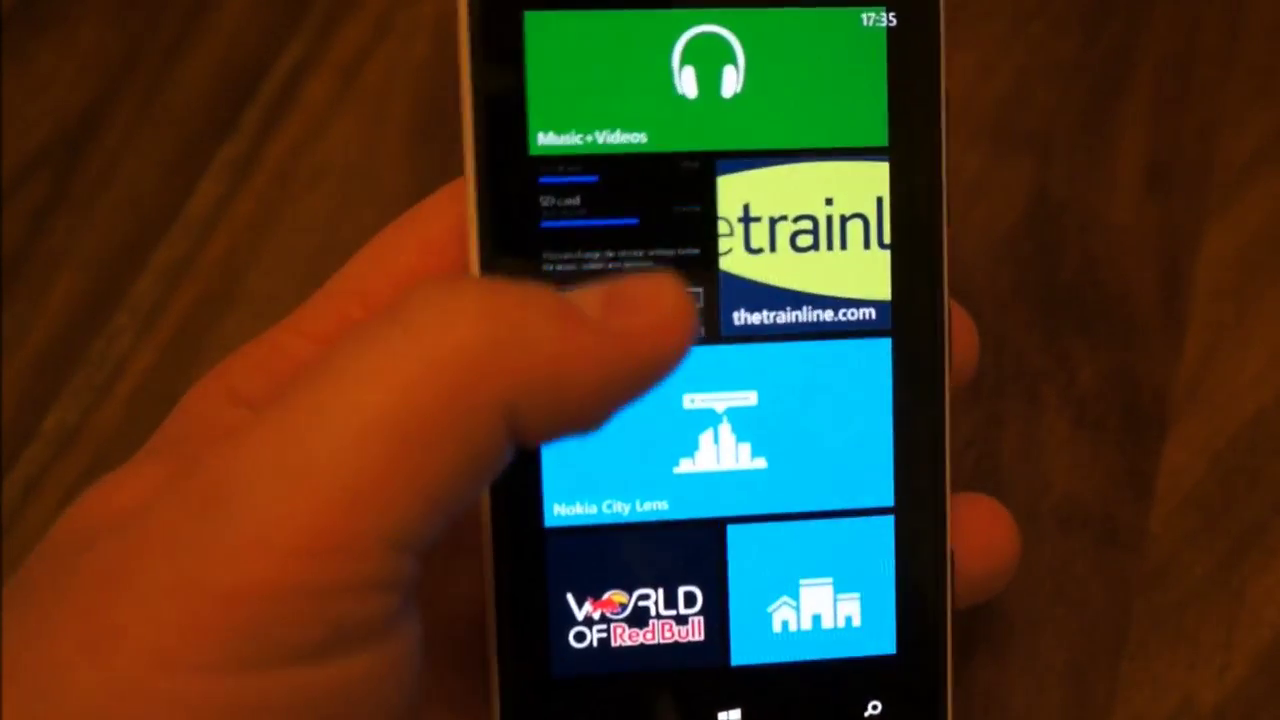